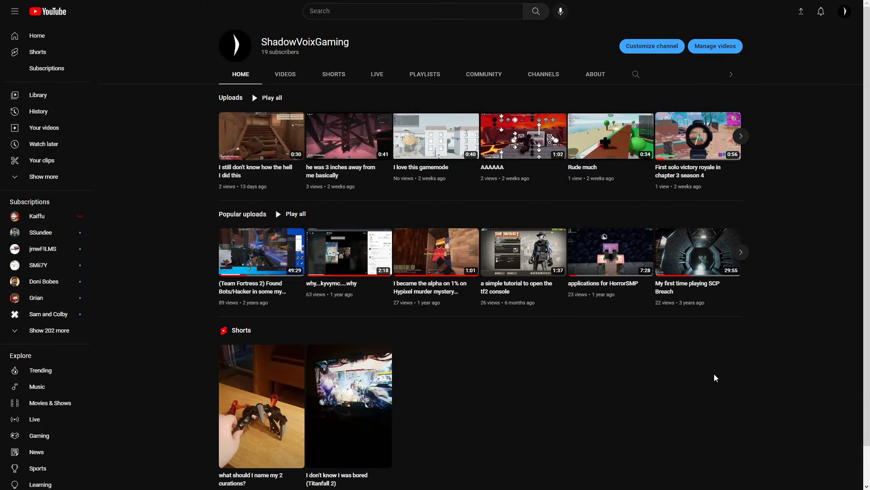
mouse_move(662, 392)
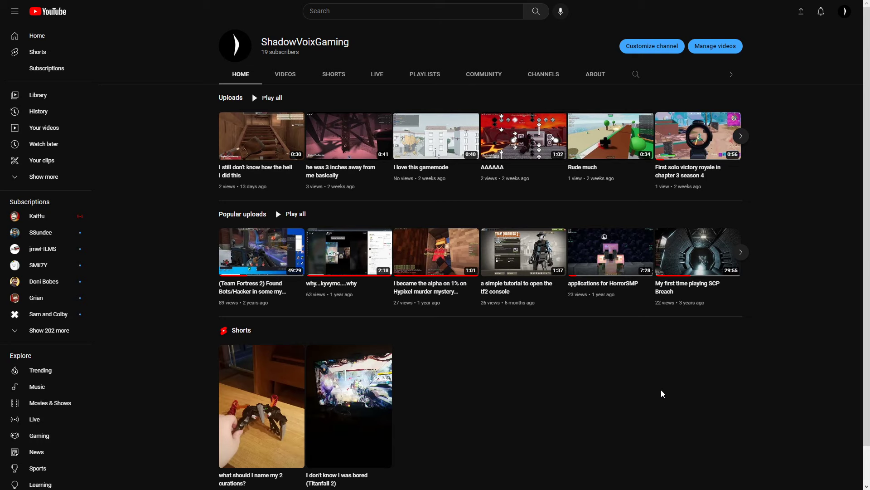
mouse_move(655, 390)
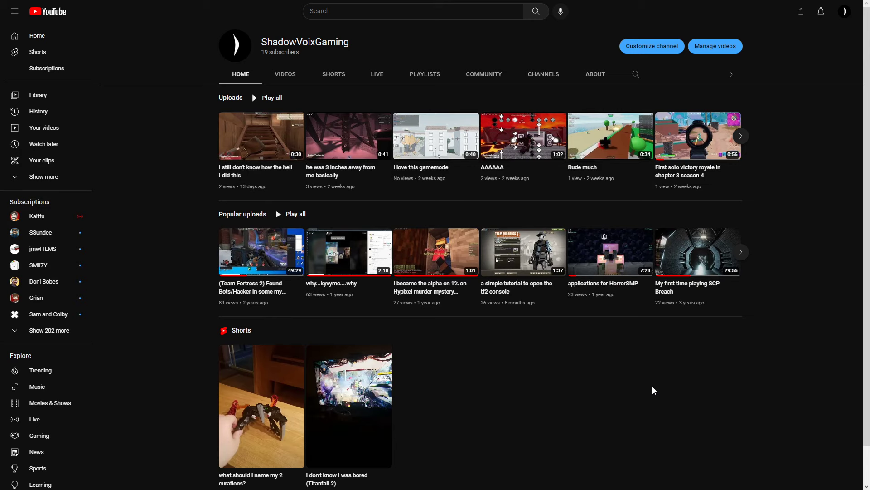
mouse_move(563, 362)
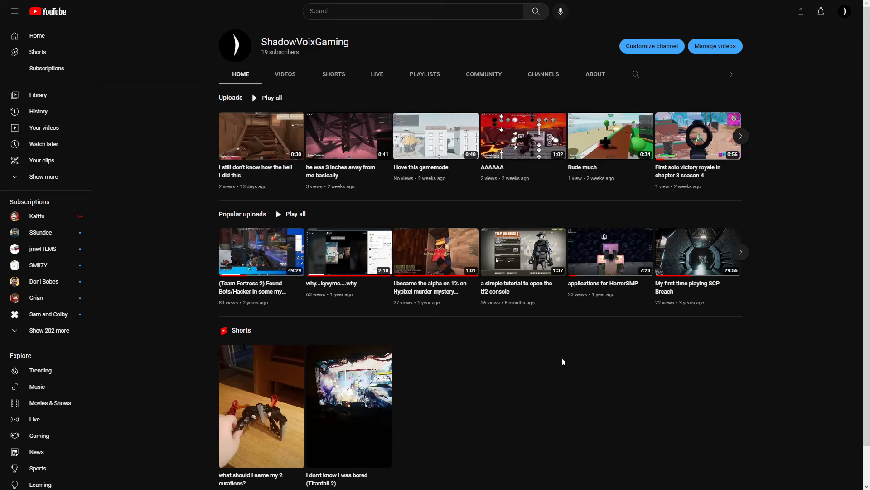